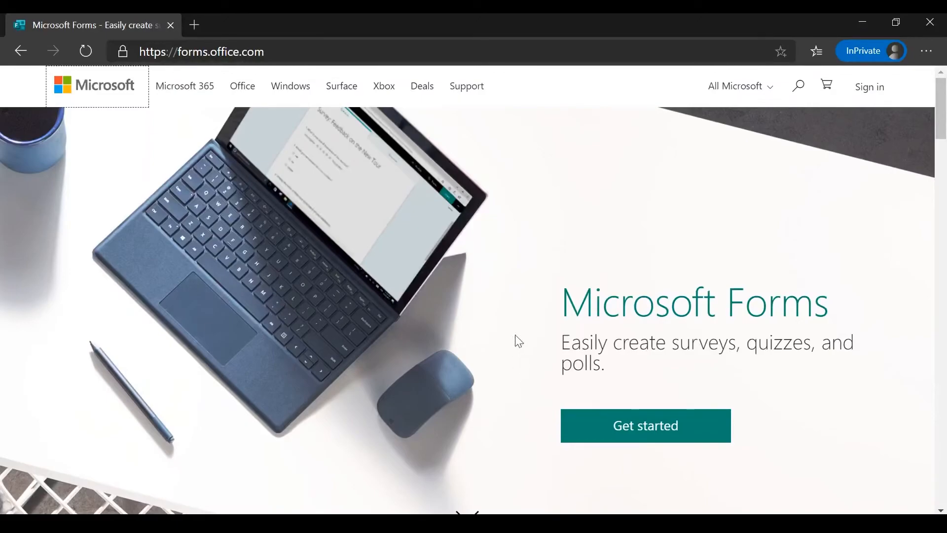
{"action": "mouse_move", "coordinate": [505, 309]}
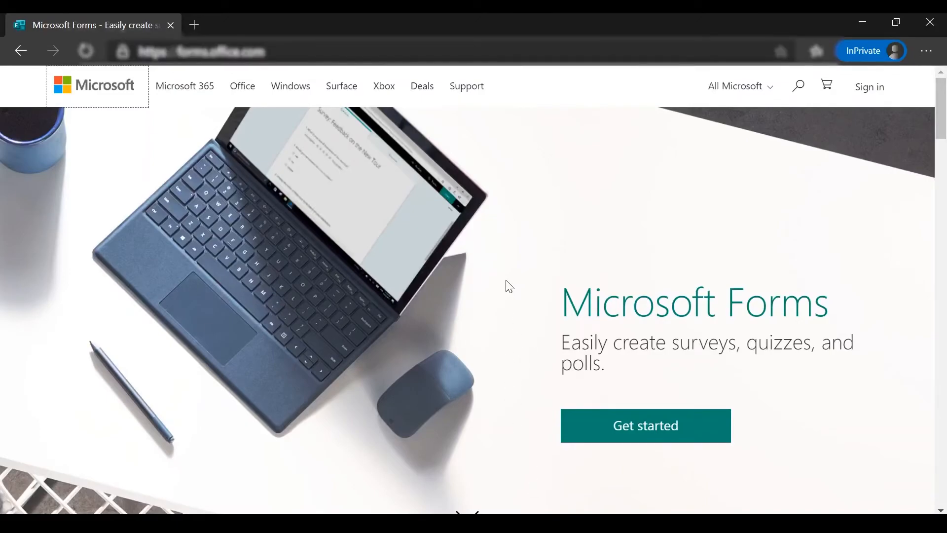
{"action": "mouse_move", "coordinate": [405, 483]}
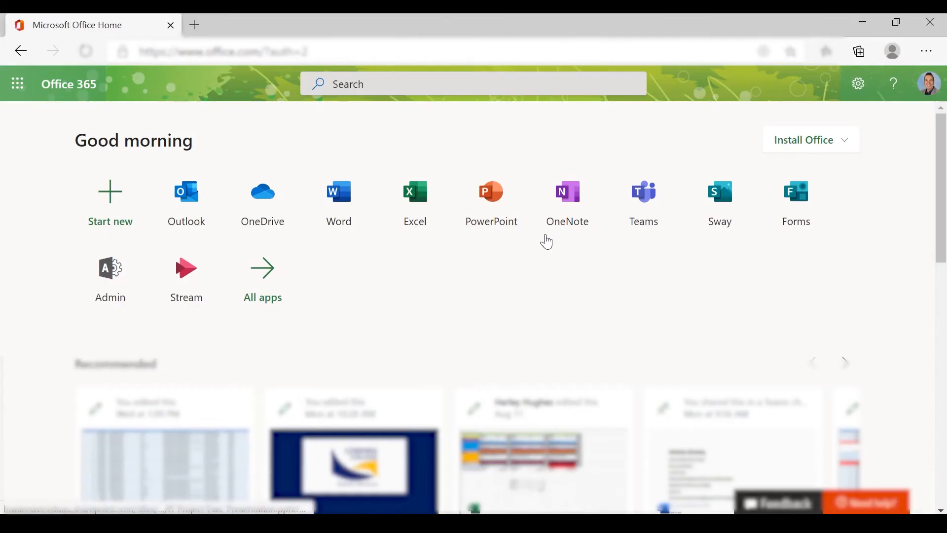
{"action": "mouse_move", "coordinate": [484, 303]}
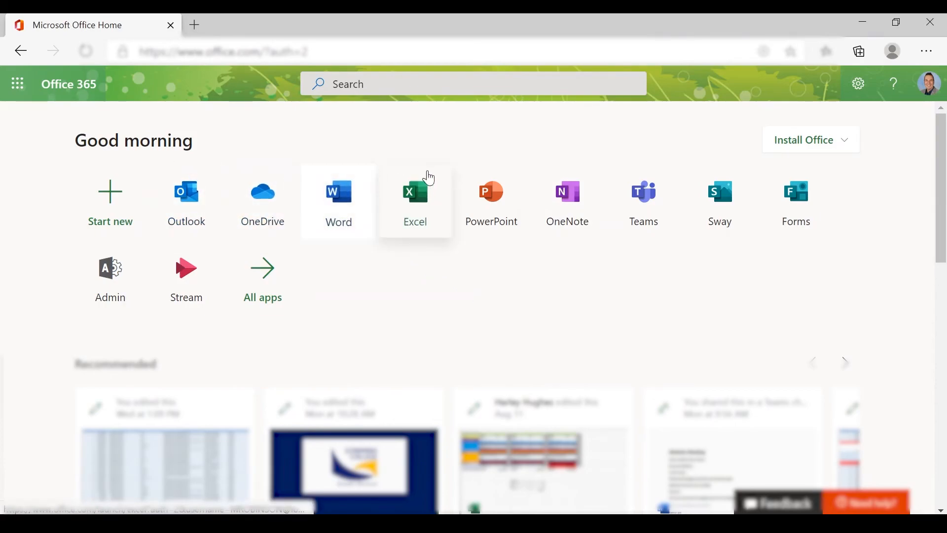
{"action": "mouse_move", "coordinate": [861, 196]}
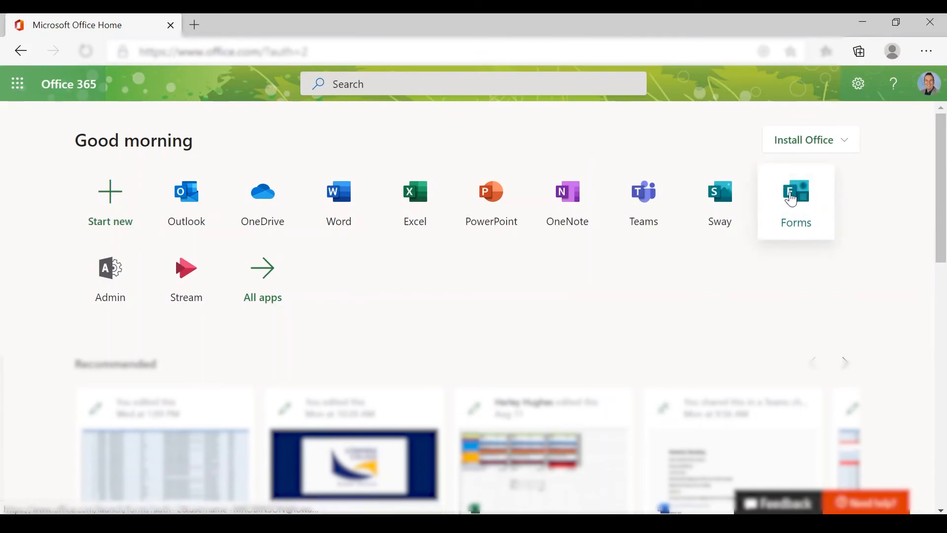
{"action": "mouse_move", "coordinate": [738, 274]}
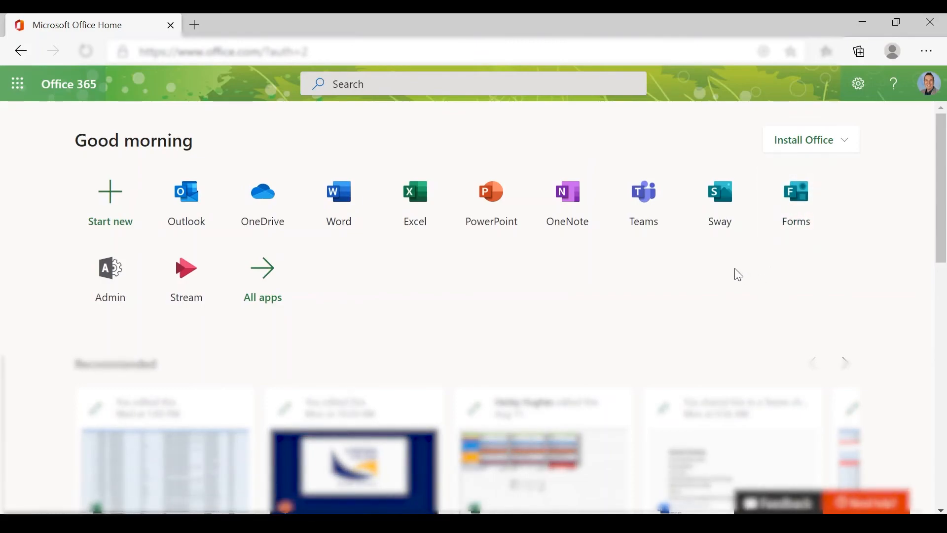
{"action": "mouse_move", "coordinate": [680, 278]}
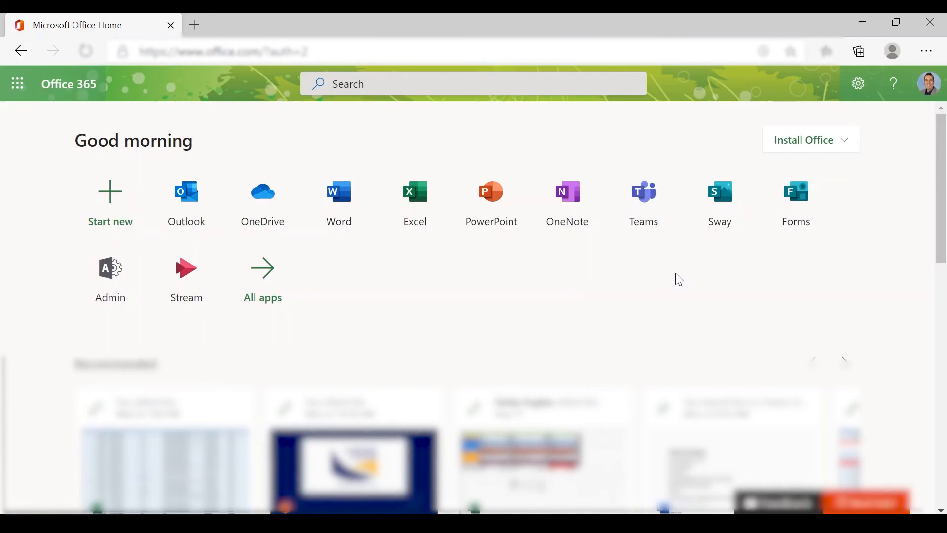
{"action": "mouse_move", "coordinate": [504, 249]}
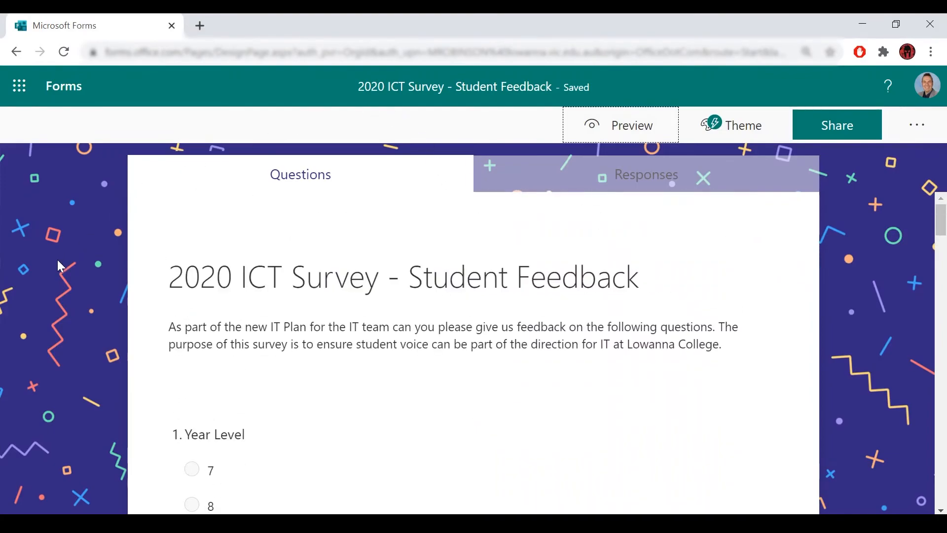
{"action": "mouse_move", "coordinate": [377, 220]}
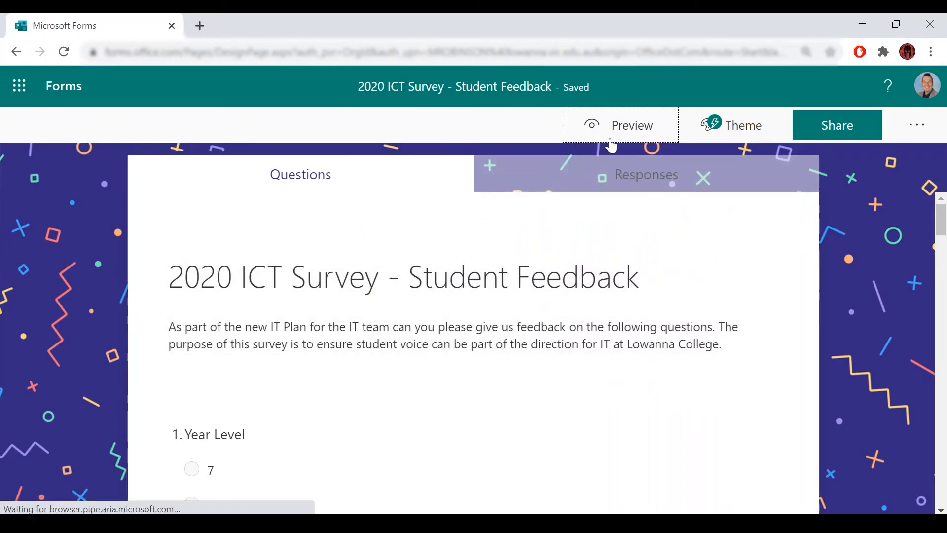
Step: Preview the 2020 ICT Survey form, select all its content, and bring up the context menu
{"action": "left_click", "coordinate": [631, 125]}
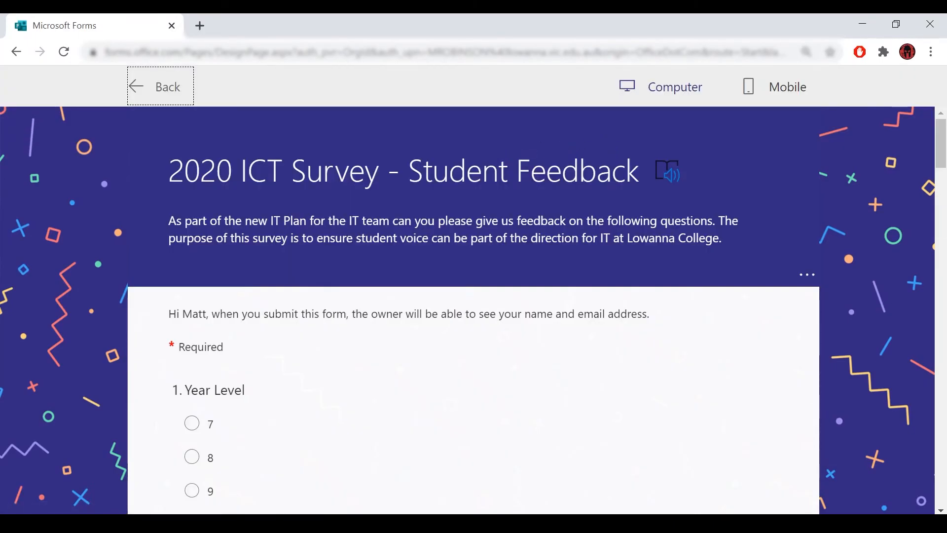
{"action": "key", "text": "ctrl+a"}
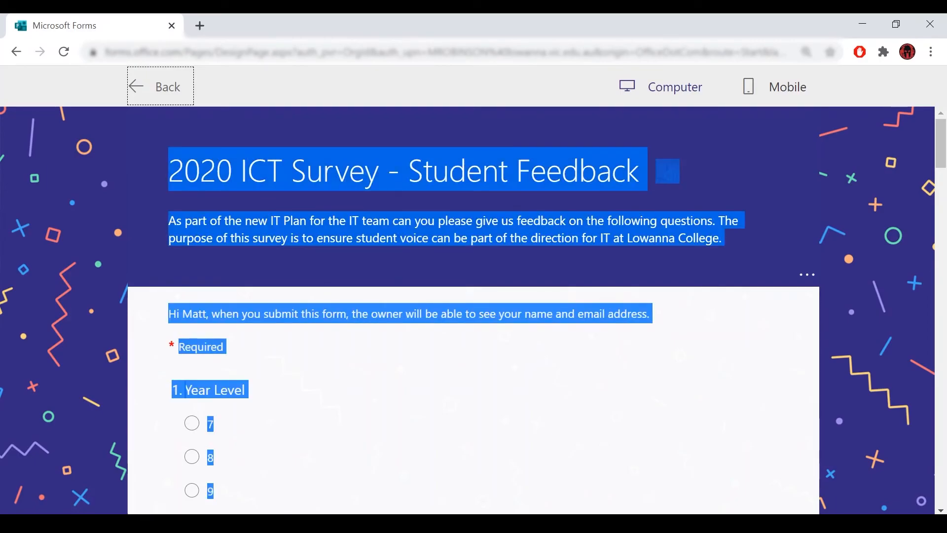
{"action": "right_click", "coordinate": [320, 189]}
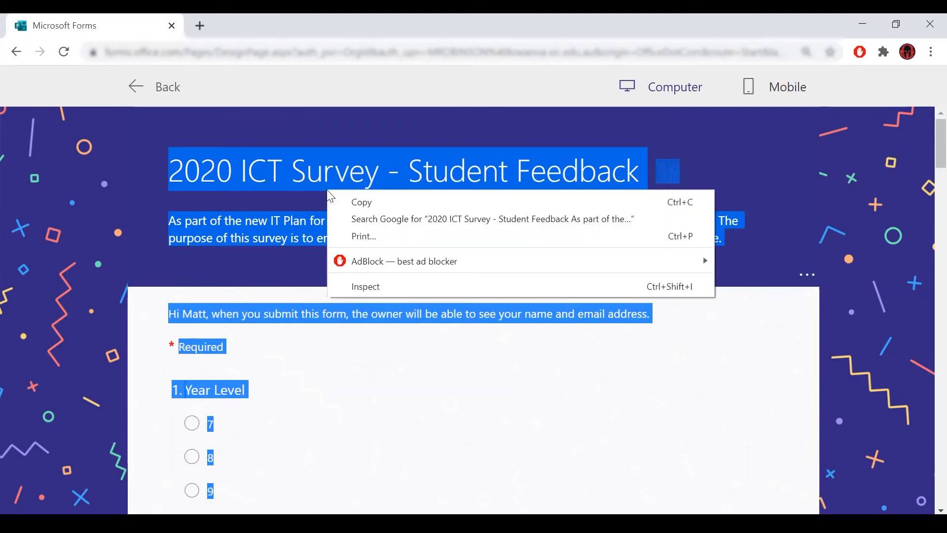
Step: Print the survey to Save as PDF, saving Microsoft Forms.pdf on the desktop
{"action": "left_click", "coordinate": [364, 237]}
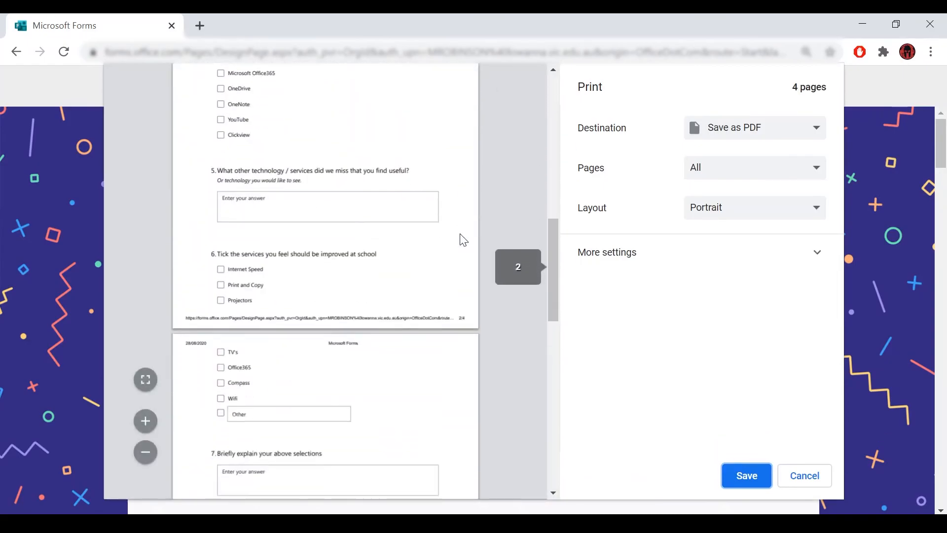
{"action": "scroll", "scroll_direction": "down", "scroll_amount": 3}
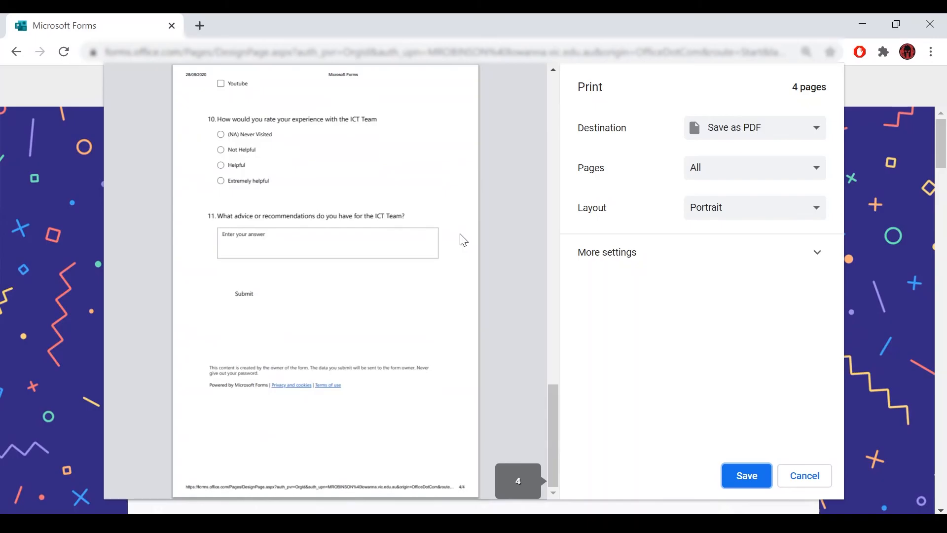
{"action": "scroll", "scroll_direction": "up", "scroll_amount": 3}
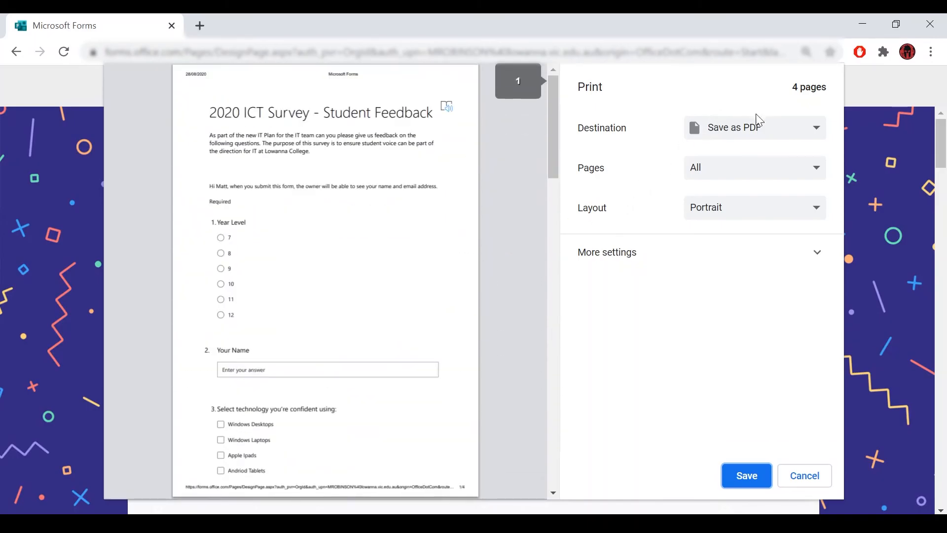
{"action": "left_click", "coordinate": [754, 127]}
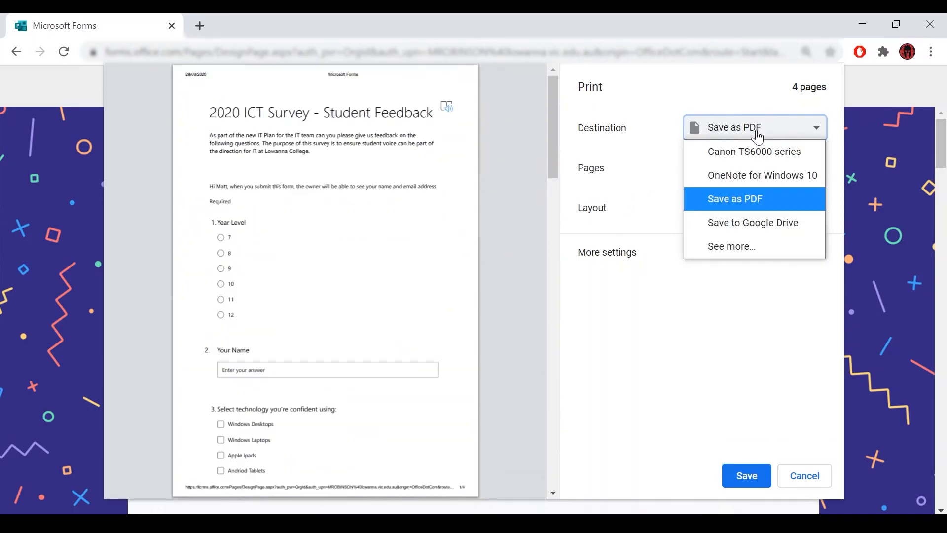
{"action": "left_click", "coordinate": [734, 199]}
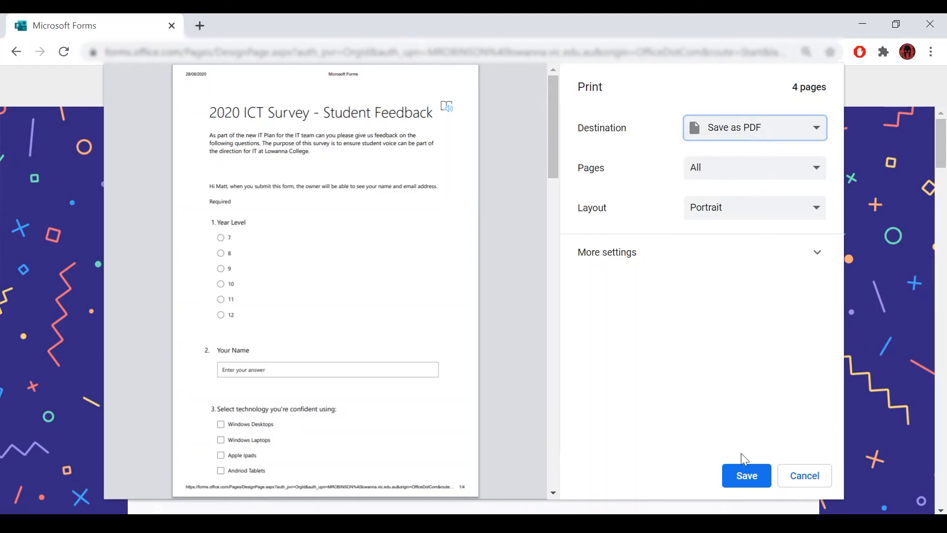
{"action": "mouse_move", "coordinate": [749, 512]}
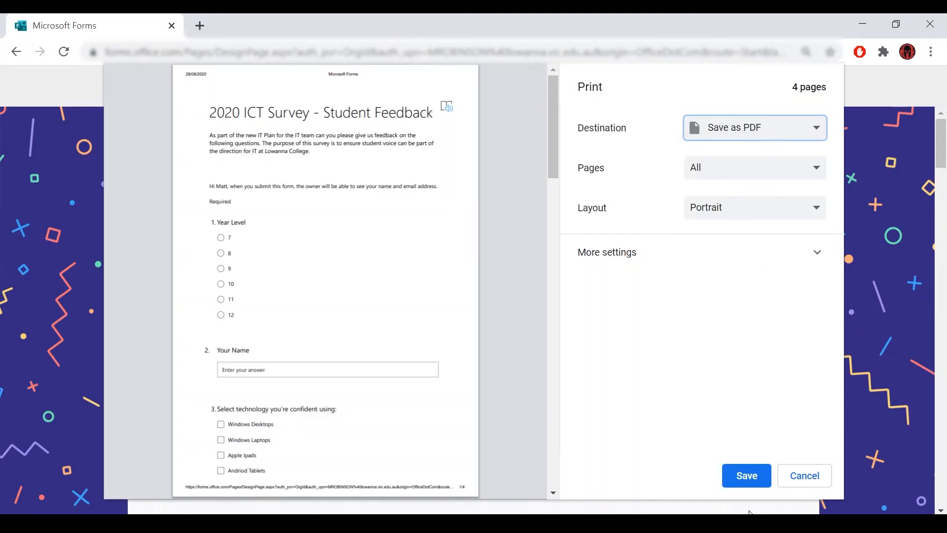
{"action": "left_click", "coordinate": [745, 475]}
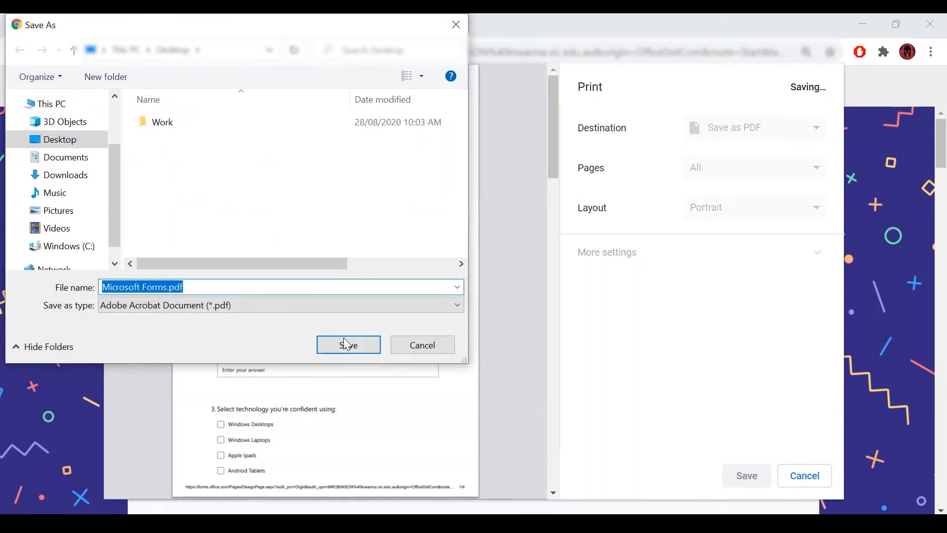
{"action": "left_click", "coordinate": [348, 345]}
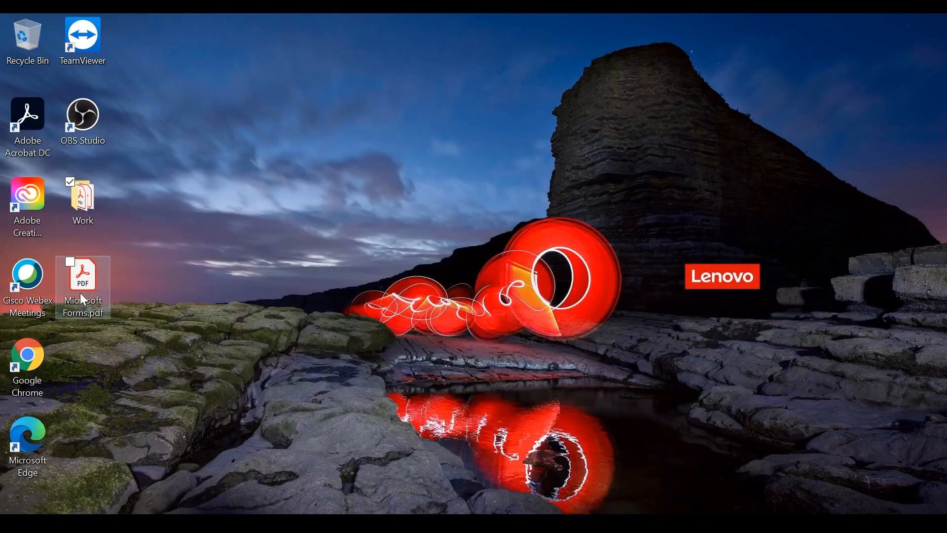
Step: Open Microsoft Forms.pdf in Acrobat and scroll down to page 3 of the survey
{"action": "double_click", "coordinate": [83, 280]}
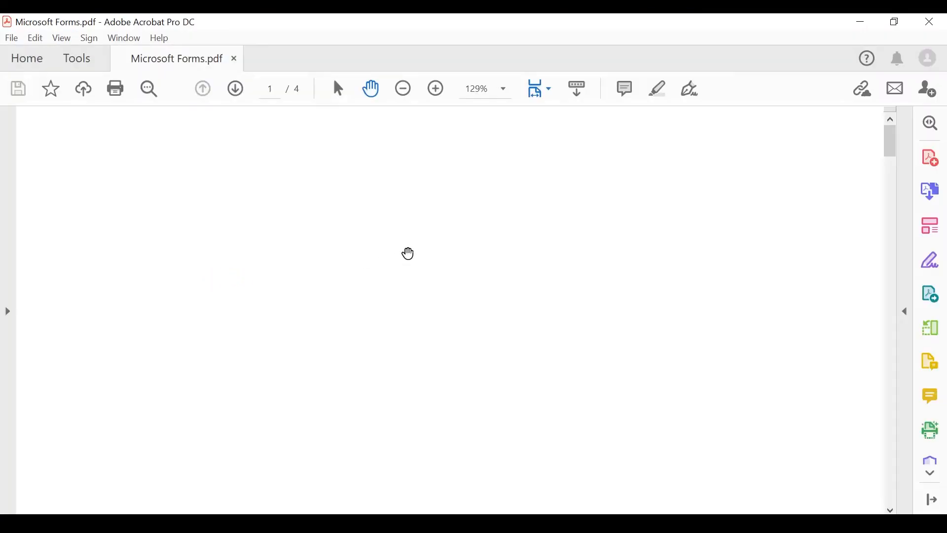
{"action": "scroll", "scroll_direction": "down", "scroll_amount": 3}
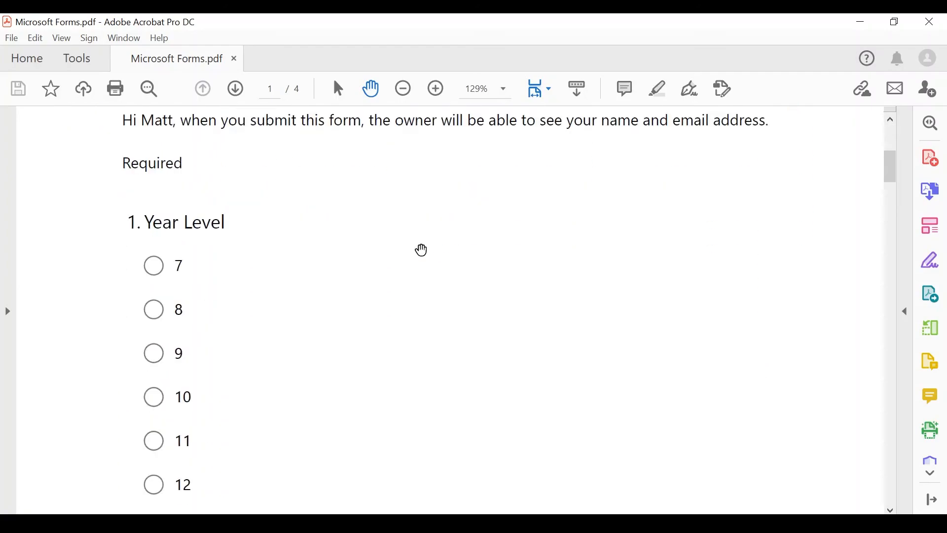
{"action": "scroll", "scroll_direction": "down", "scroll_amount": 3}
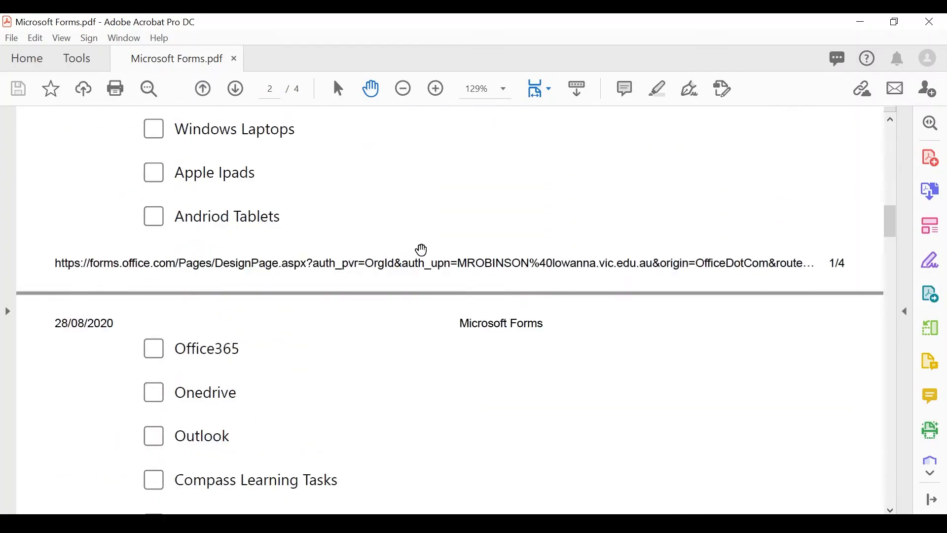
{"action": "scroll", "scroll_direction": "down", "scroll_amount": 3}
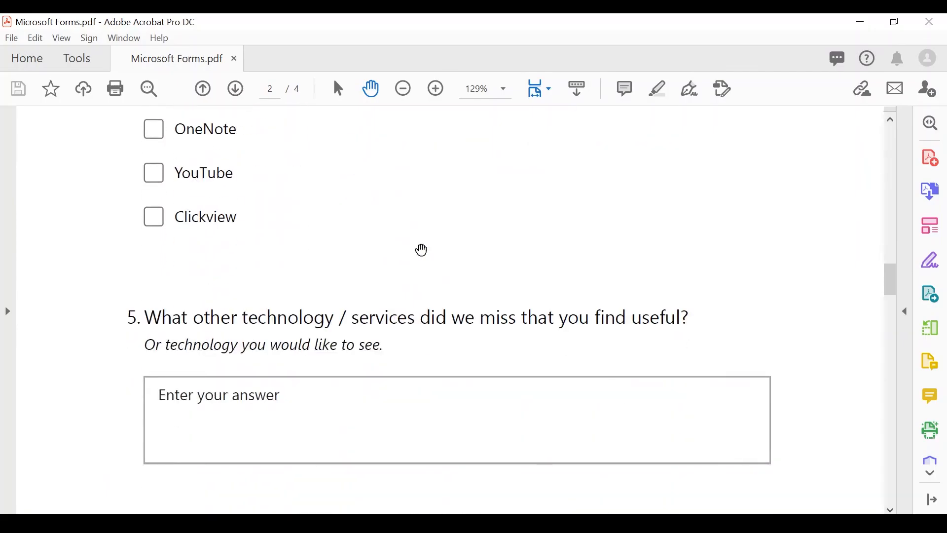
{"action": "scroll", "scroll_direction": "down", "scroll_amount": 3}
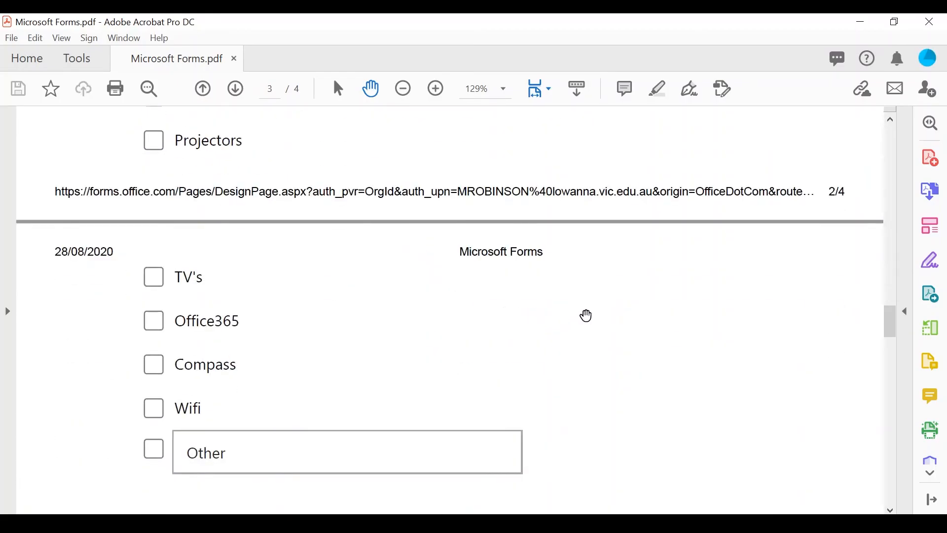
{"action": "mouse_move", "coordinate": [514, 302]}
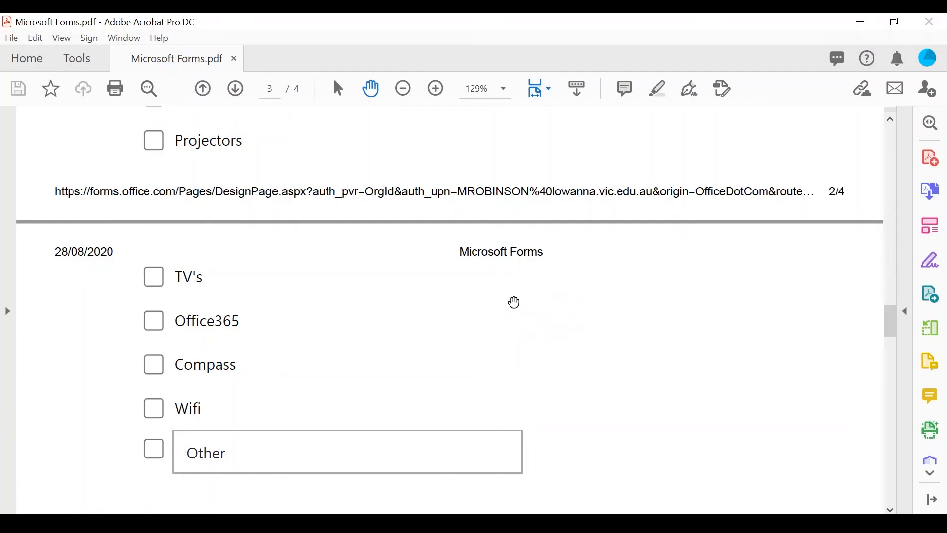